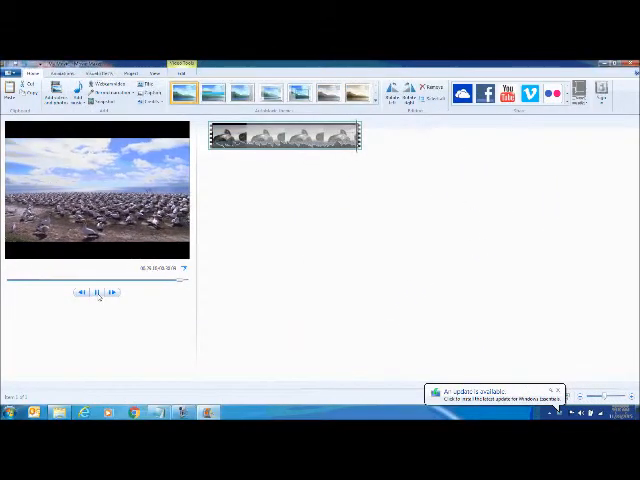
# Step: Play the beach clip and stop the preview on the seabird colony scene before the koala
pyautogui.click(96, 292)
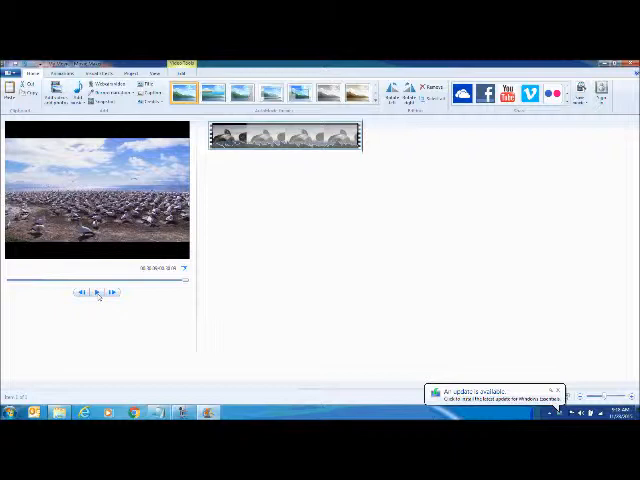
pyautogui.moveTo(294, 186)
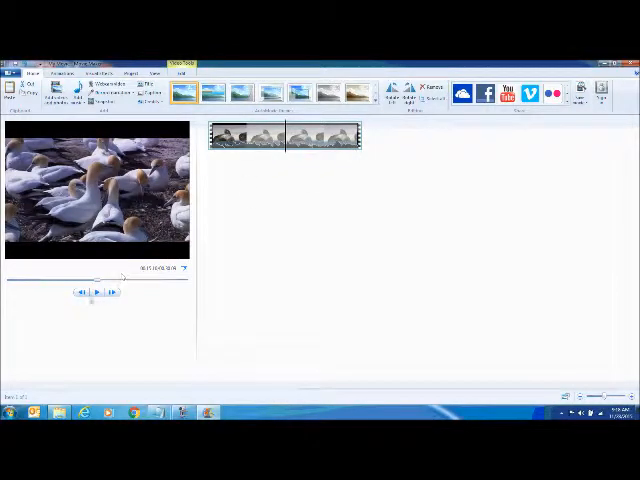
# Step: Split the clip at the playhead so the storyboard holds two clips, the second starting with the koala
pyautogui.click(96, 292)
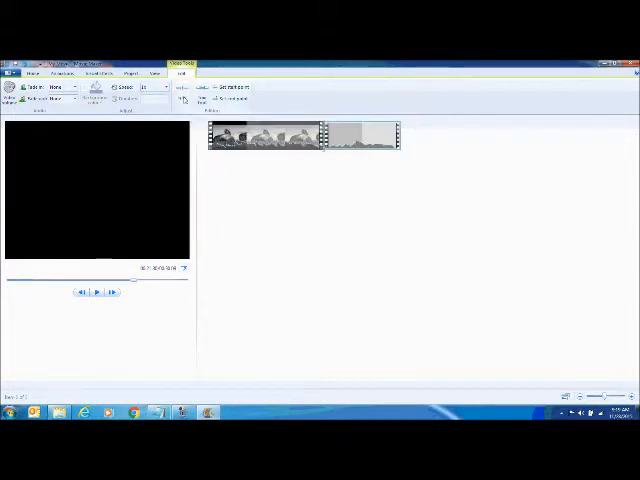
pyautogui.click(364, 136)
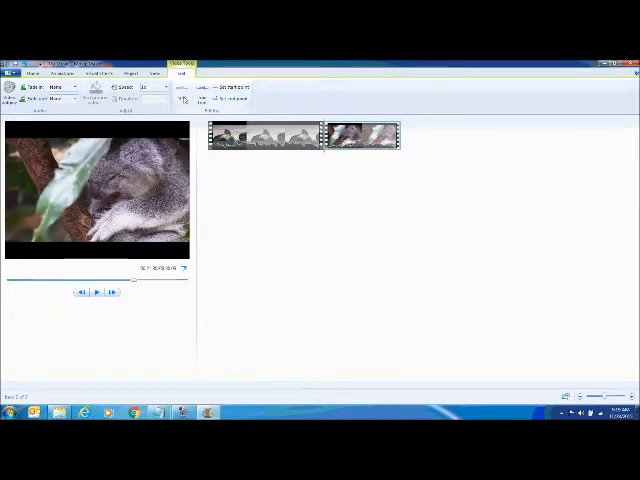
pyautogui.moveTo(208, 184)
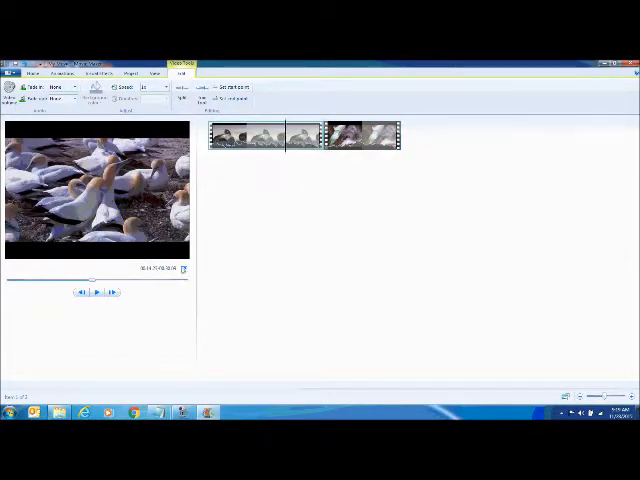
pyautogui.click(96, 292)
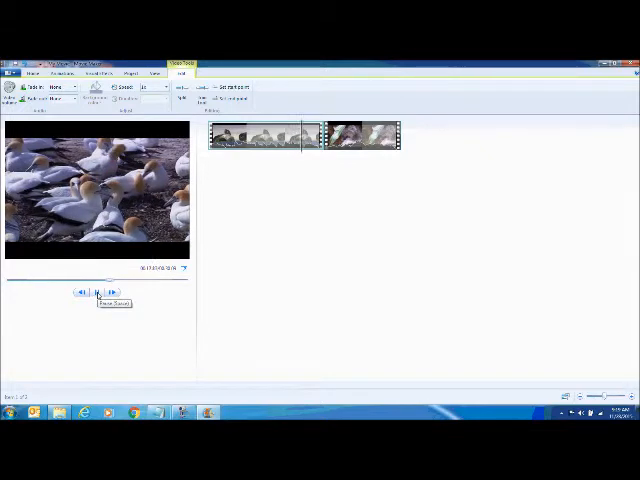
pyautogui.click(96, 292)
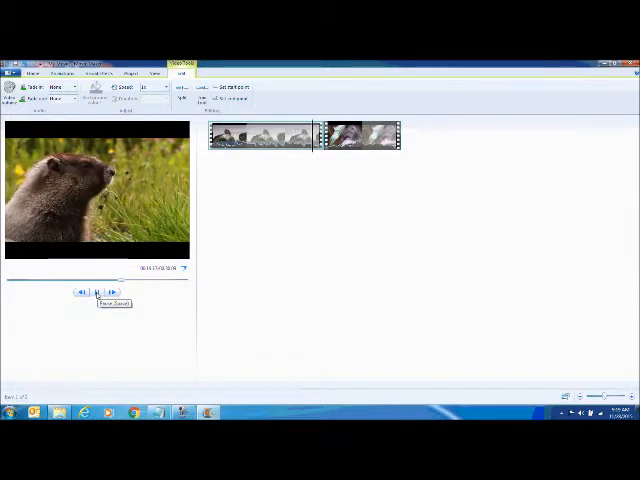